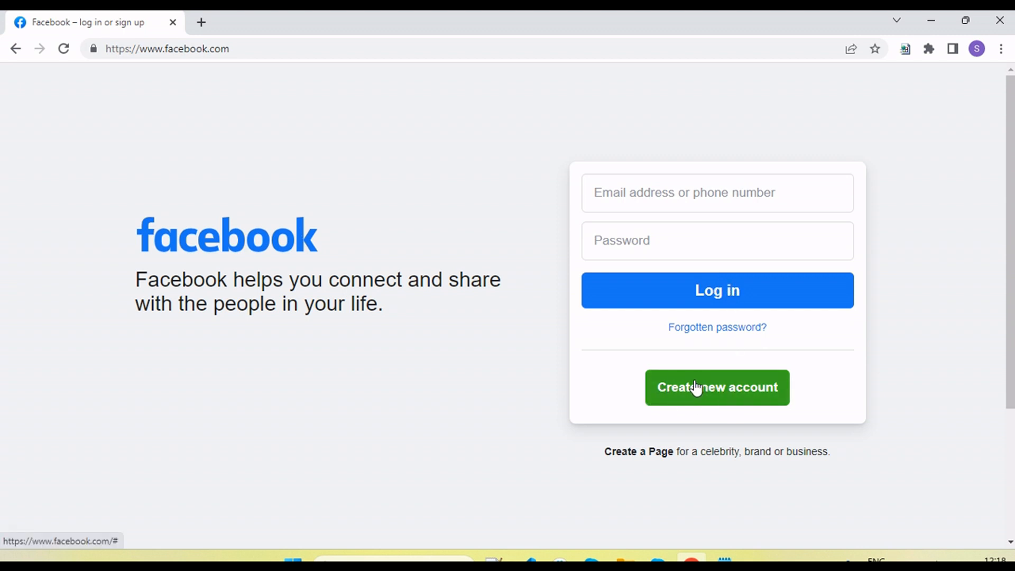
mouse_move(717, 291)
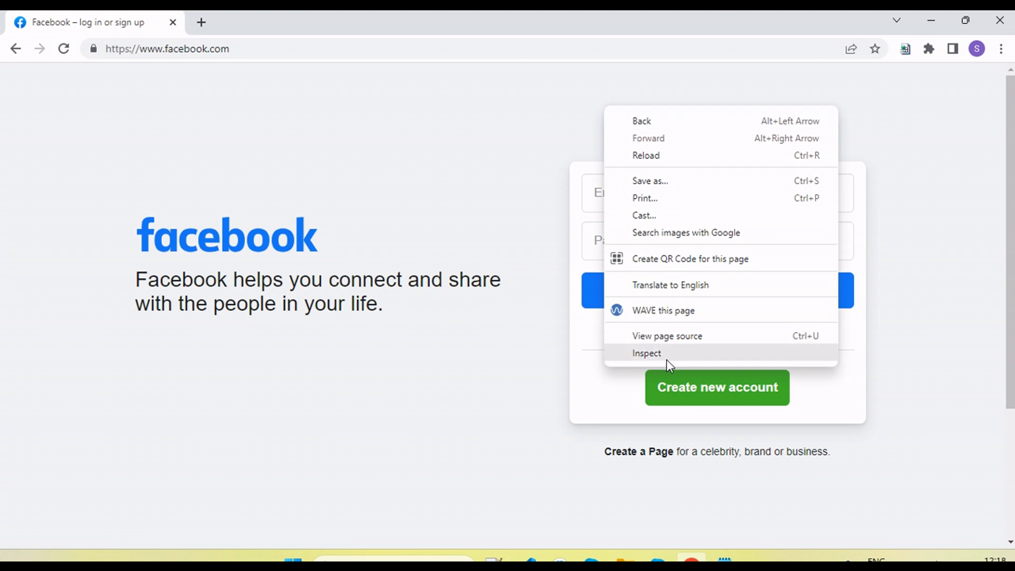
Step: Inspect the markup of Facebook's Create new account button in Chrome's inspector
left_click(647, 353)
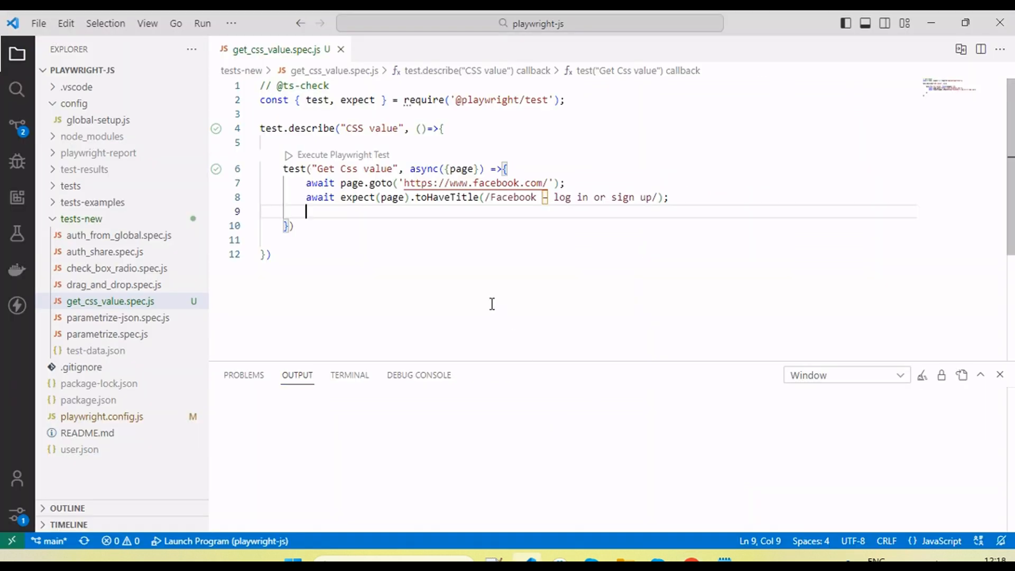
Step: Store page.locator('[data-testid="open-registration-form-button"]') in a button_element constant
type("await page")
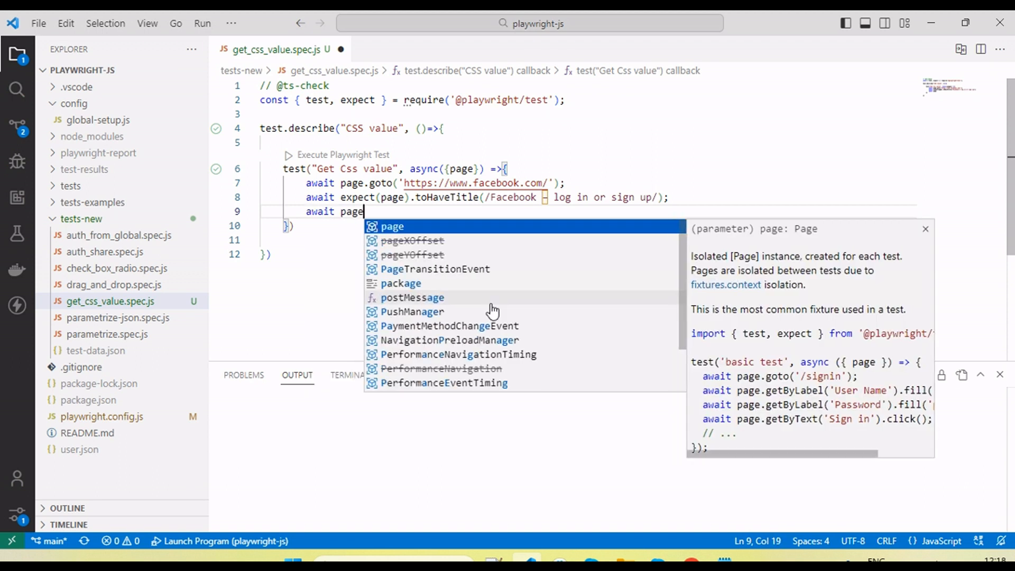
type(".locator(")
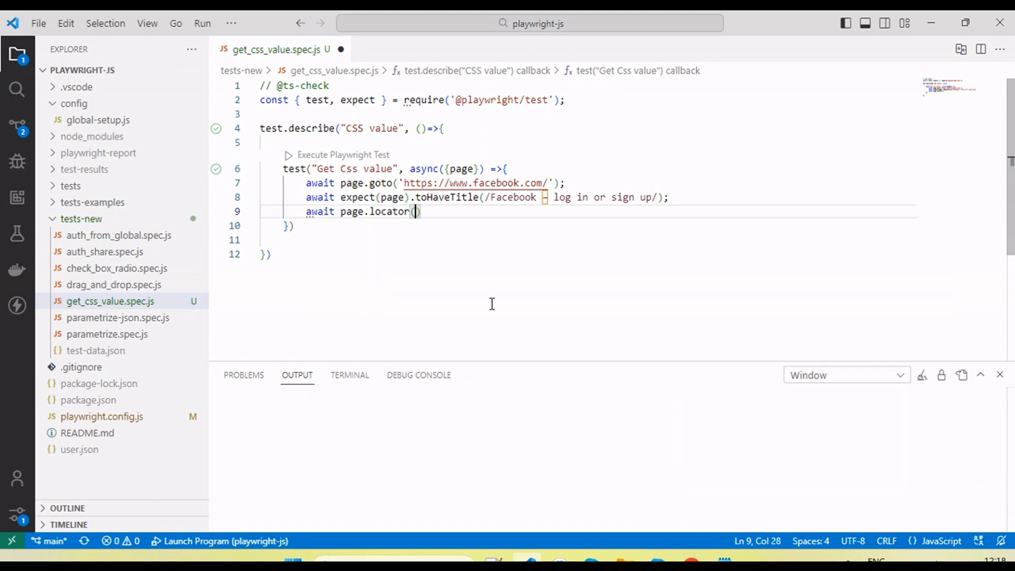
type("'[data-testid=\"open-registration-form-button\"]'")
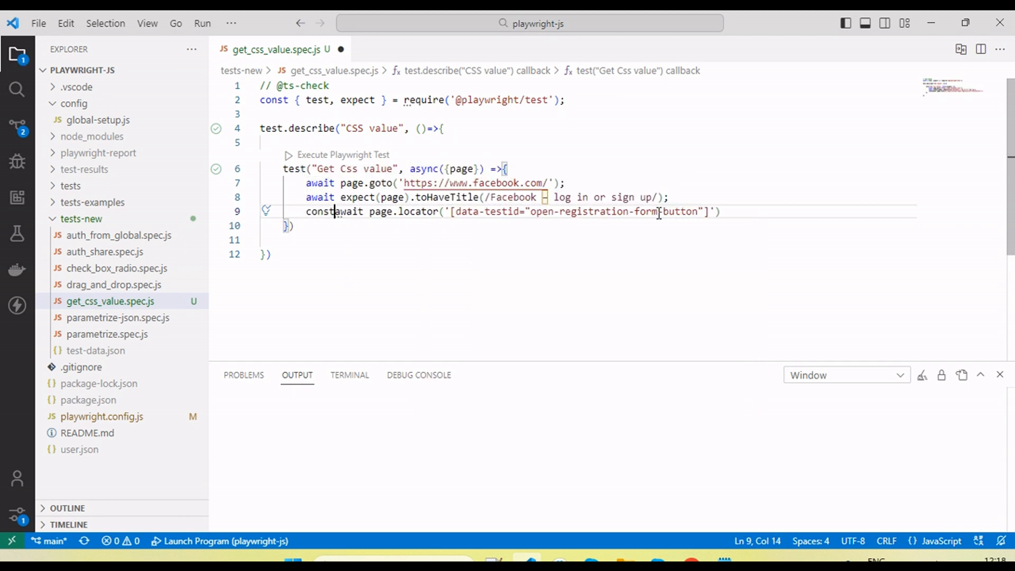
type("button")
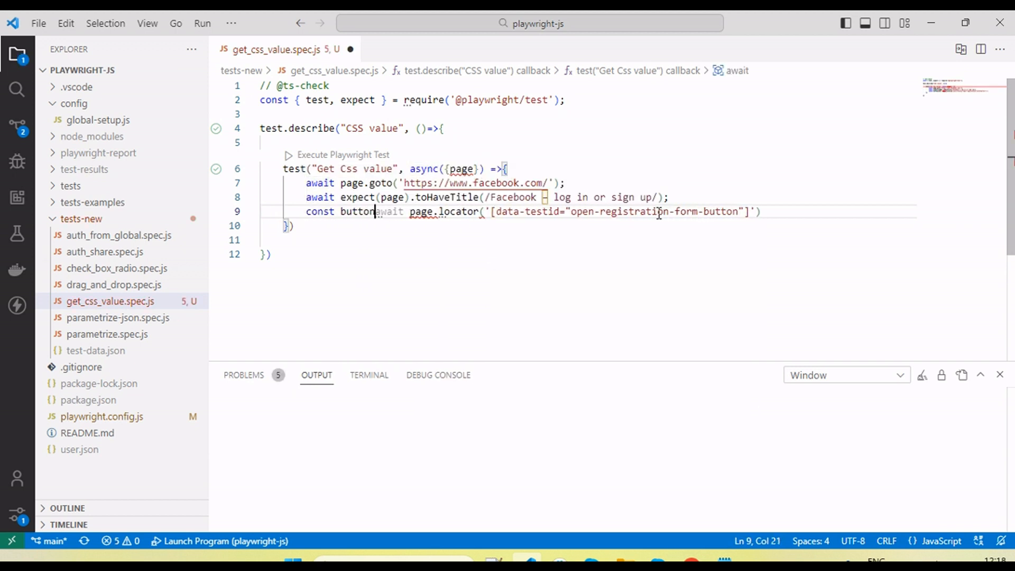
type("_elem,ent")
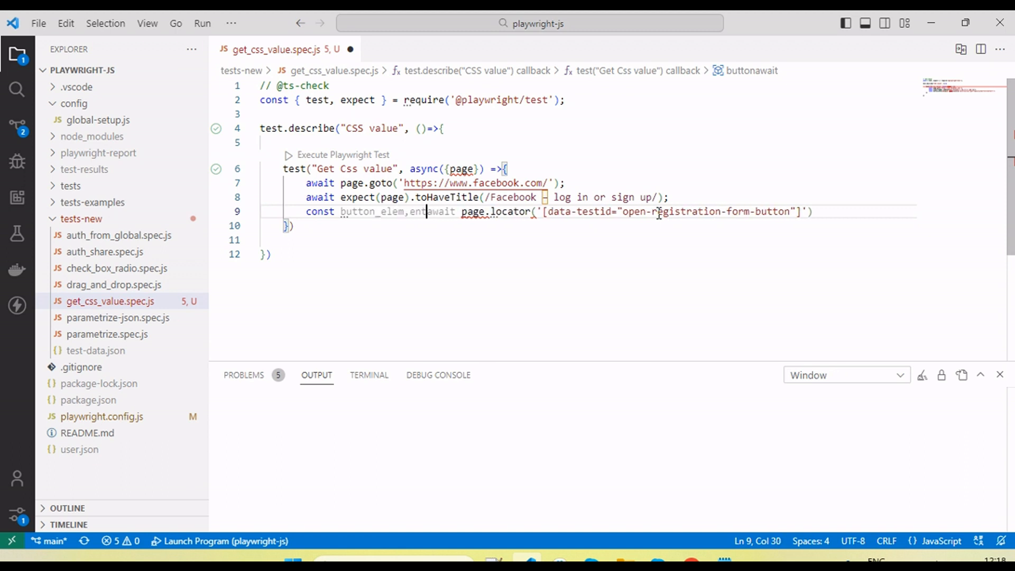
type("=")
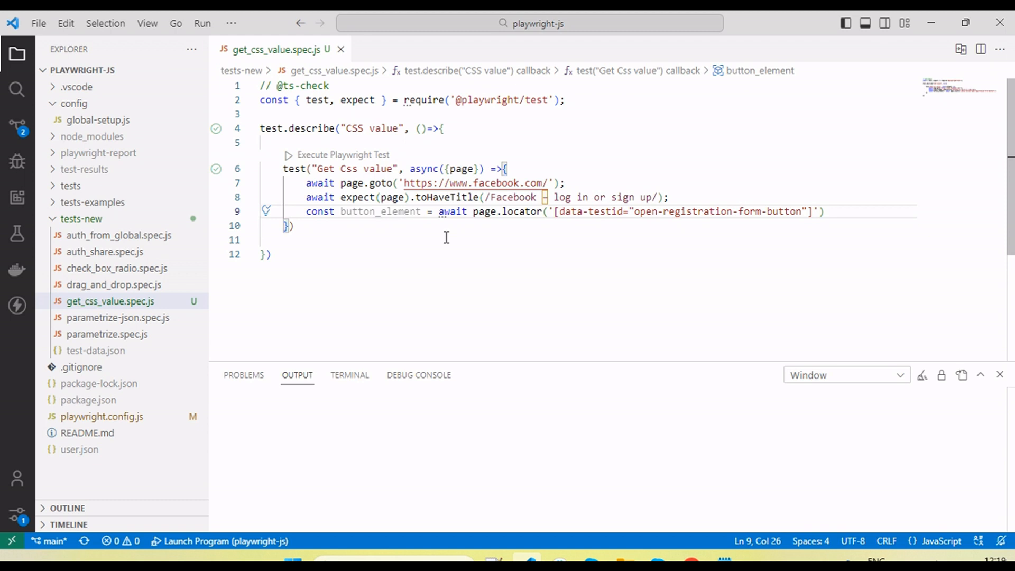
left_click(368, 211)
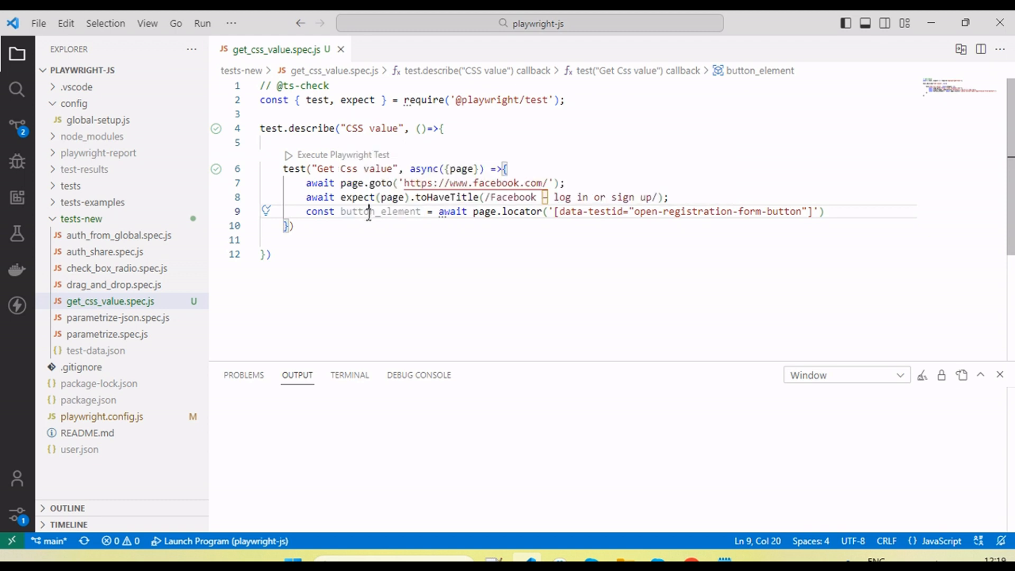
double_click(381, 211)
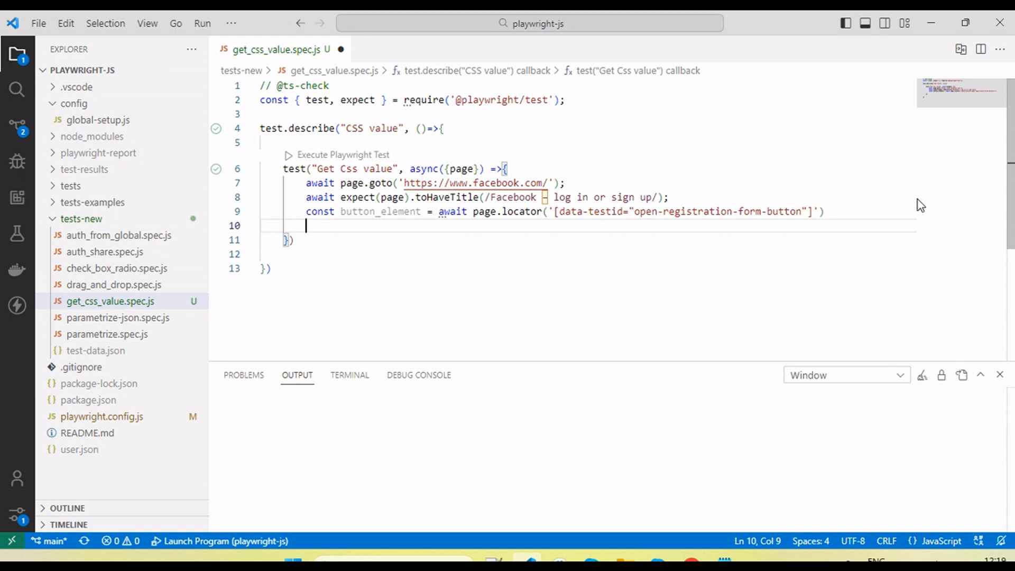
Step: Add an await button_element.evaluate call with an element callback body
type("await")
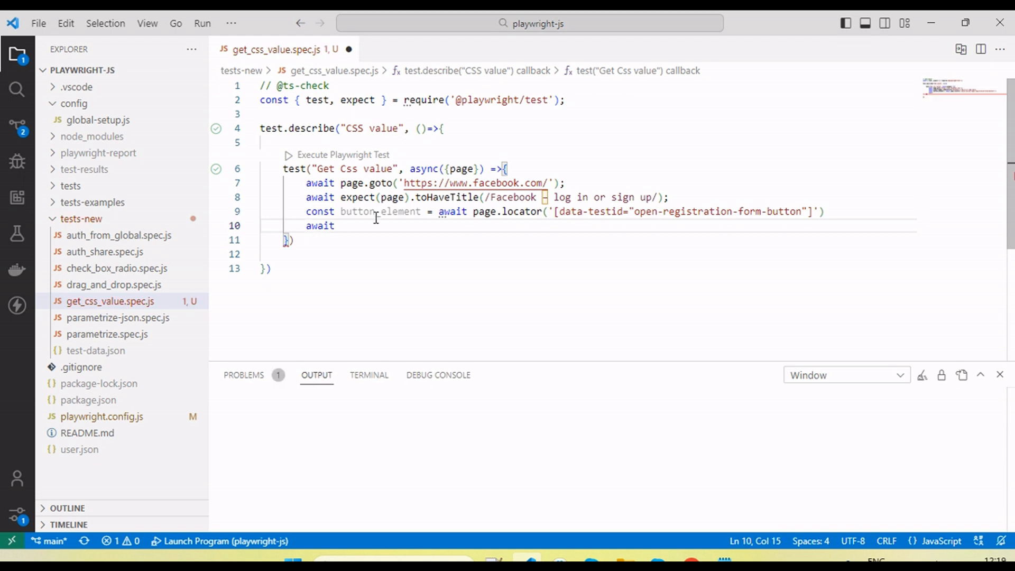
type("button_element")
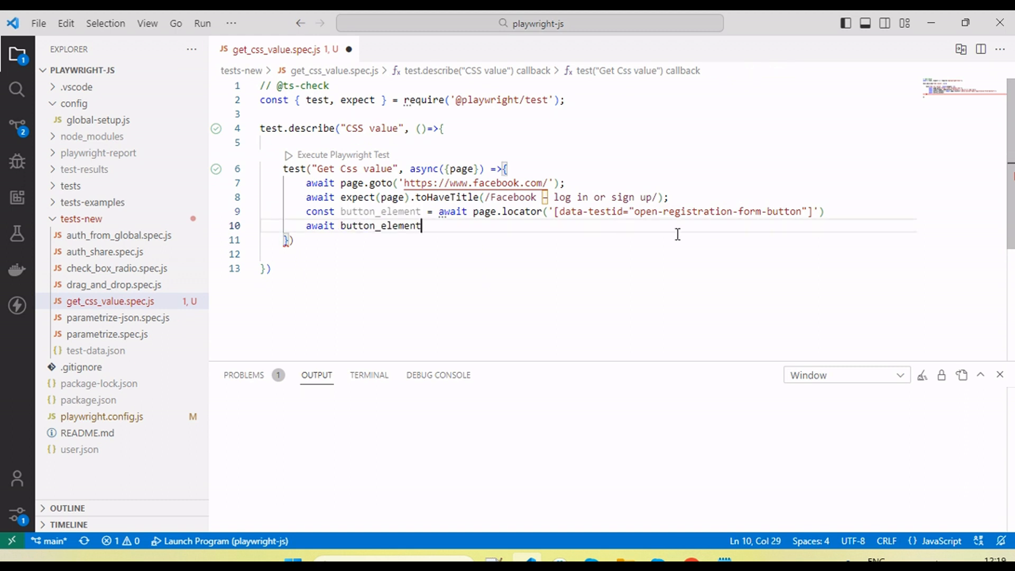
type(".")
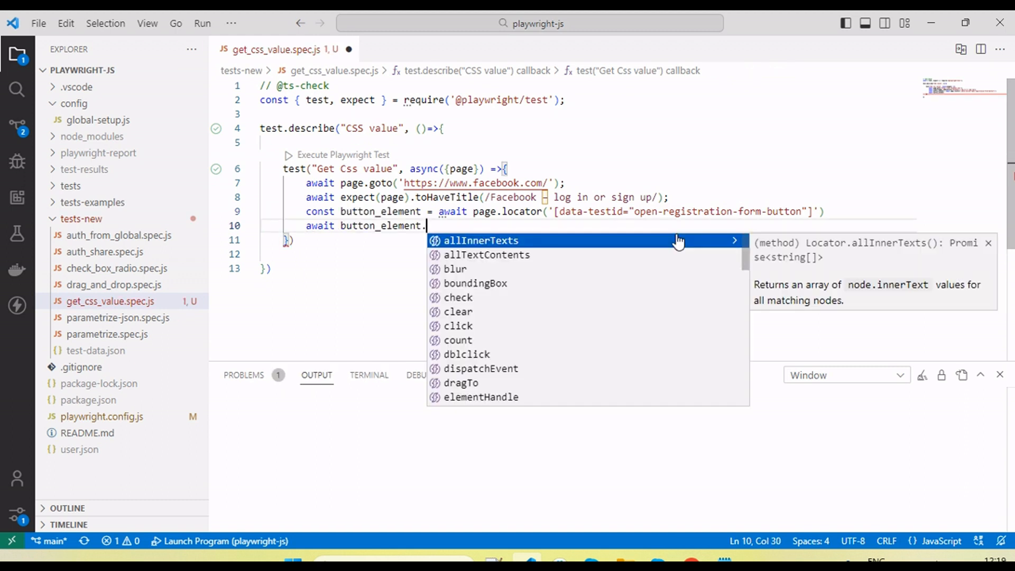
type("evaluate")
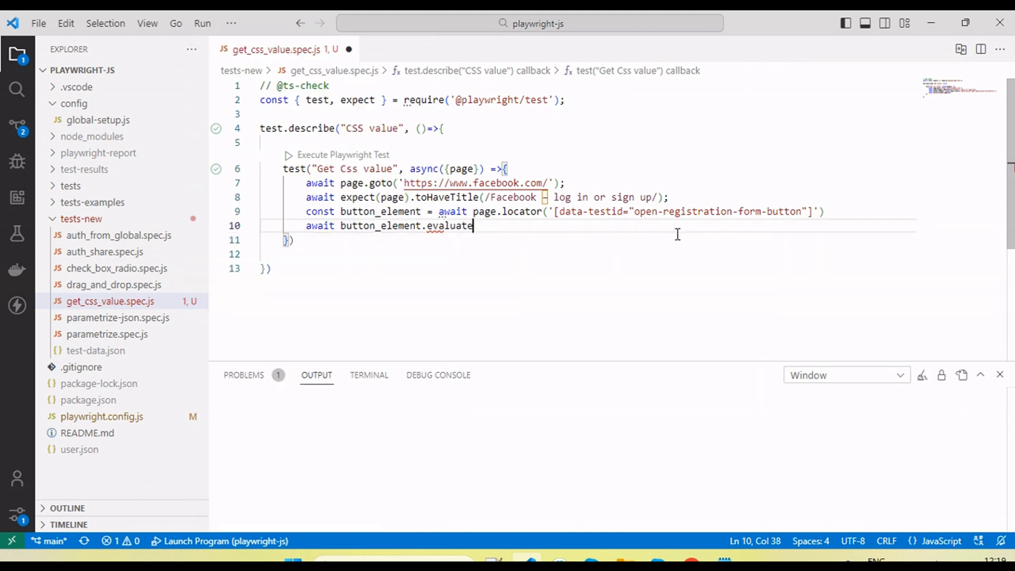
type("())")
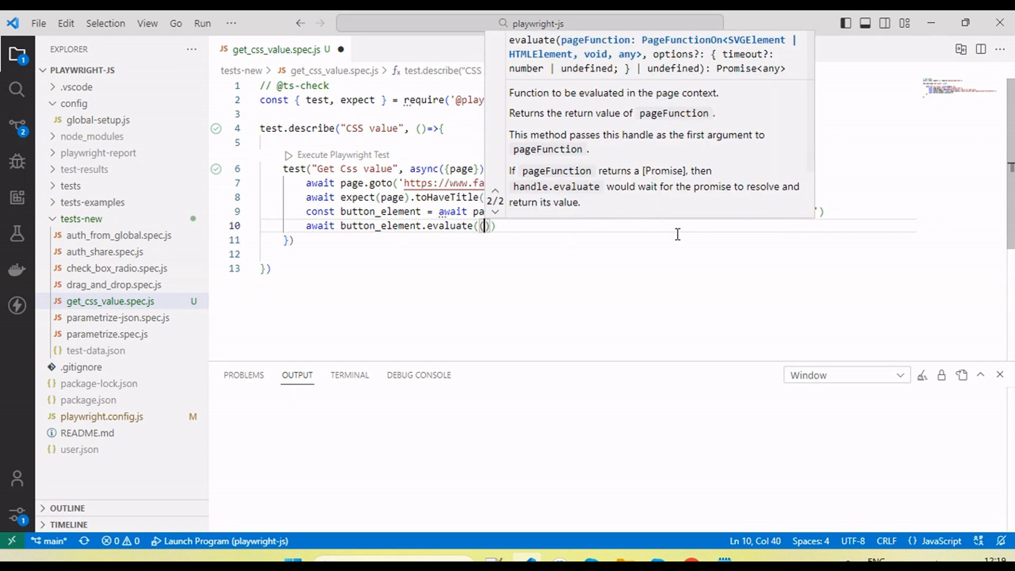
type("Element")
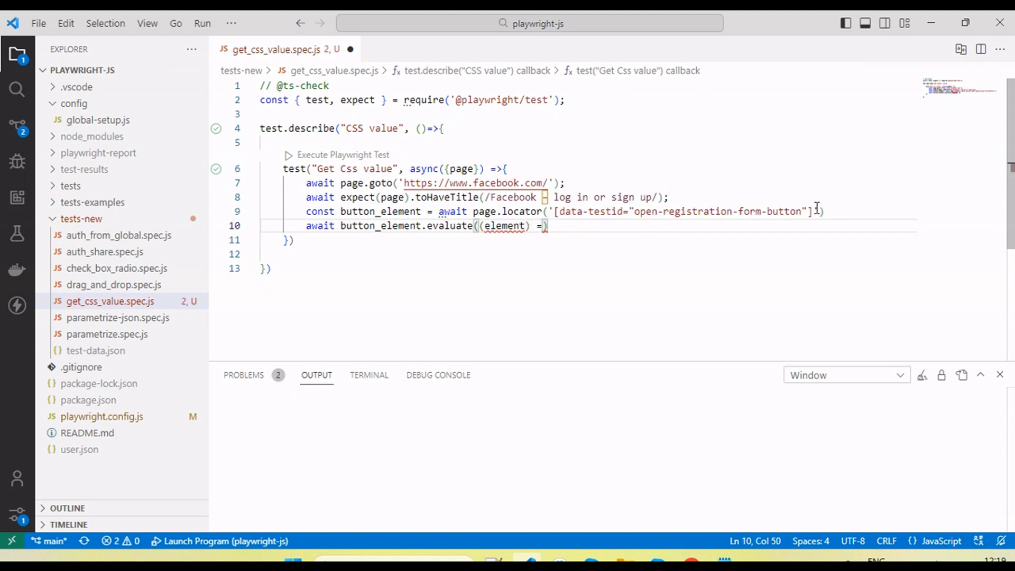
type(">")
key("enter")
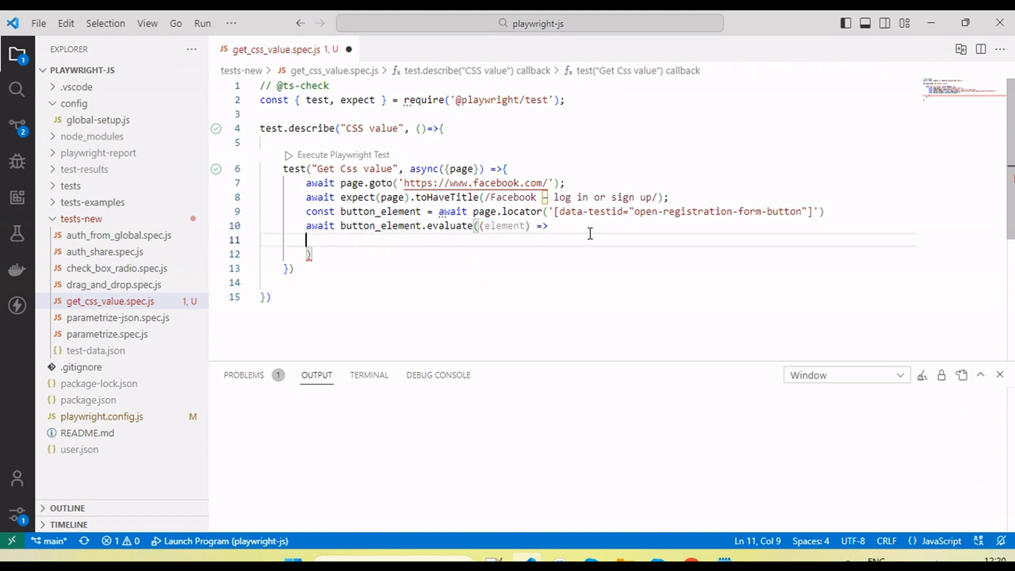
Step: Read window.getComputedStyle(element).getPropertyValue inside the evaluate callback
type("windo")
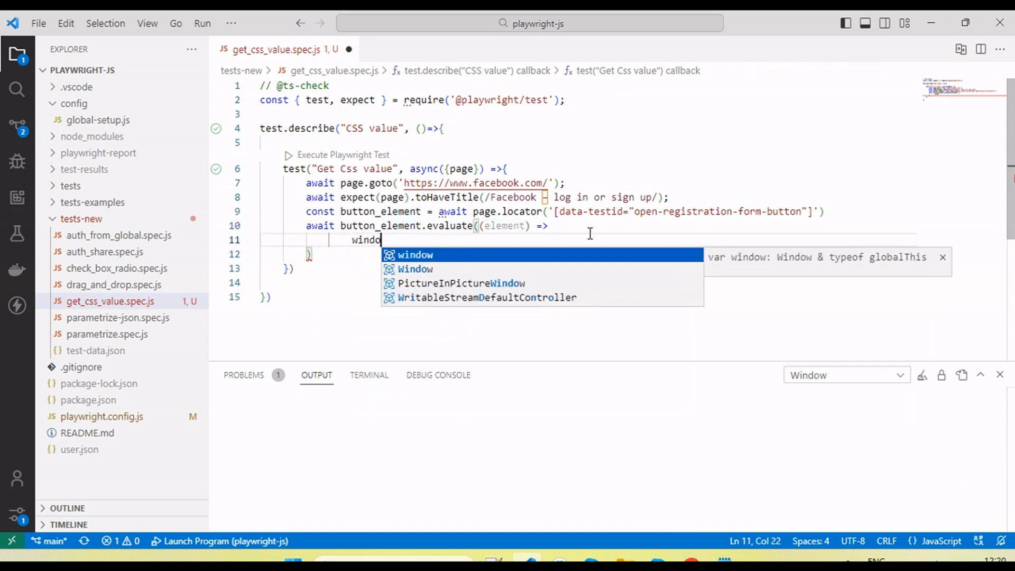
type("w.")
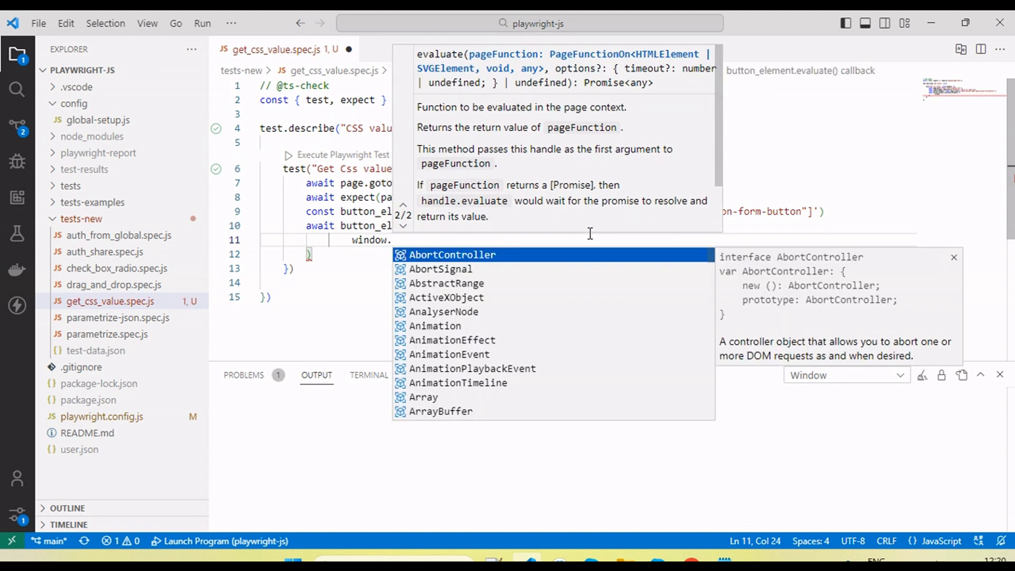
type("getComputedStyle(")
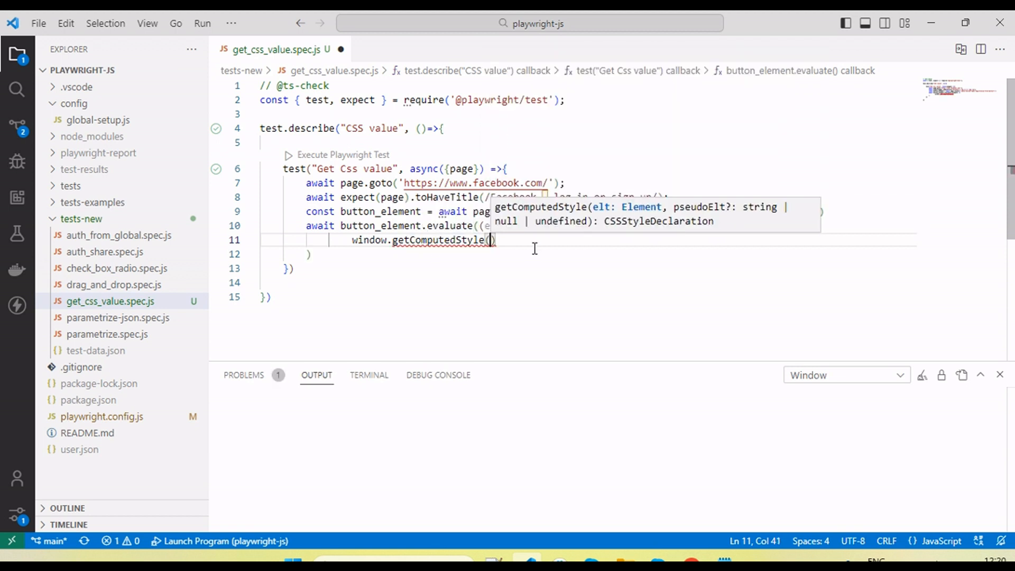
type("element")
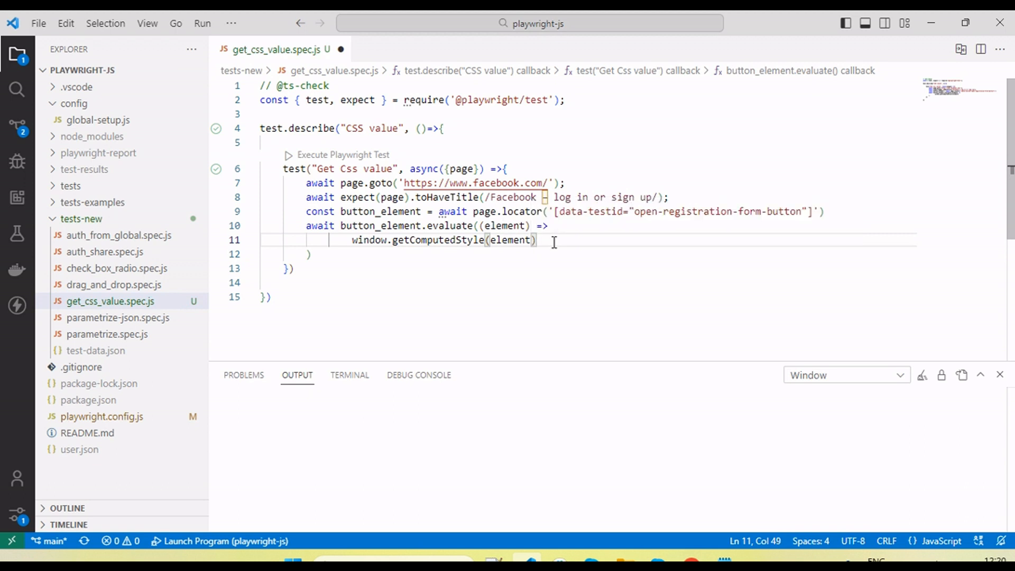
type(".get")
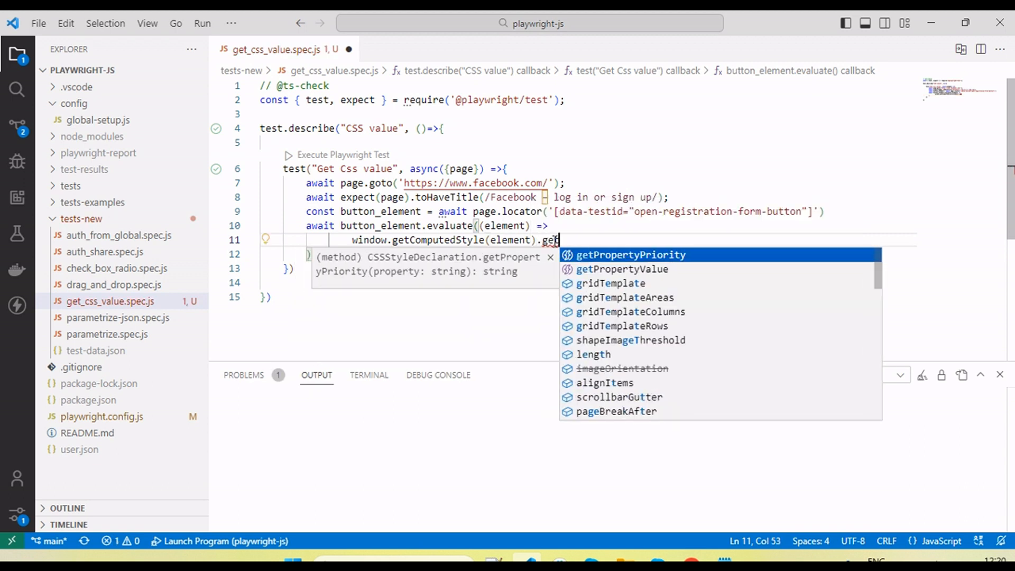
left_click(622, 268)
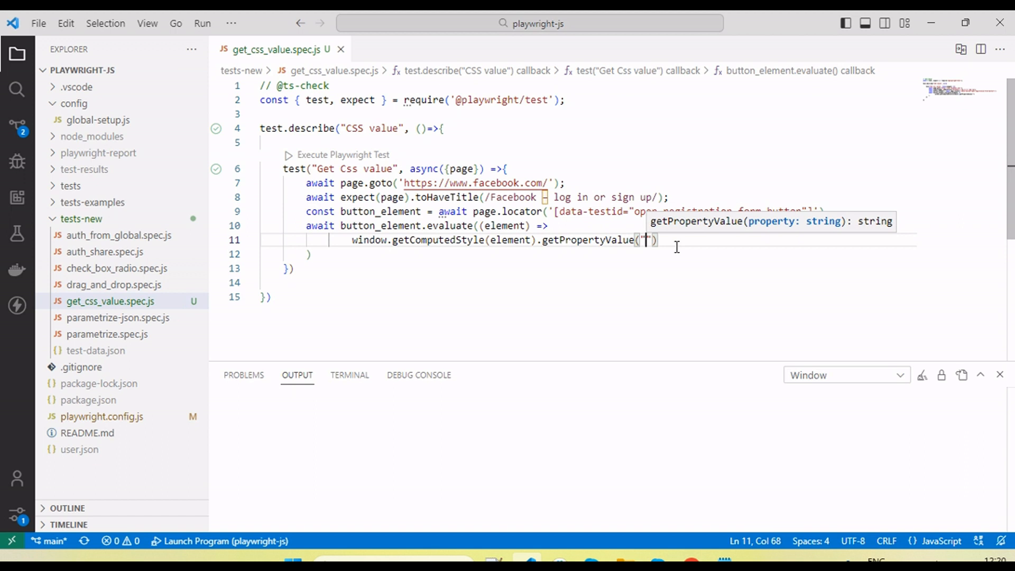
mouse_move(303, 230)
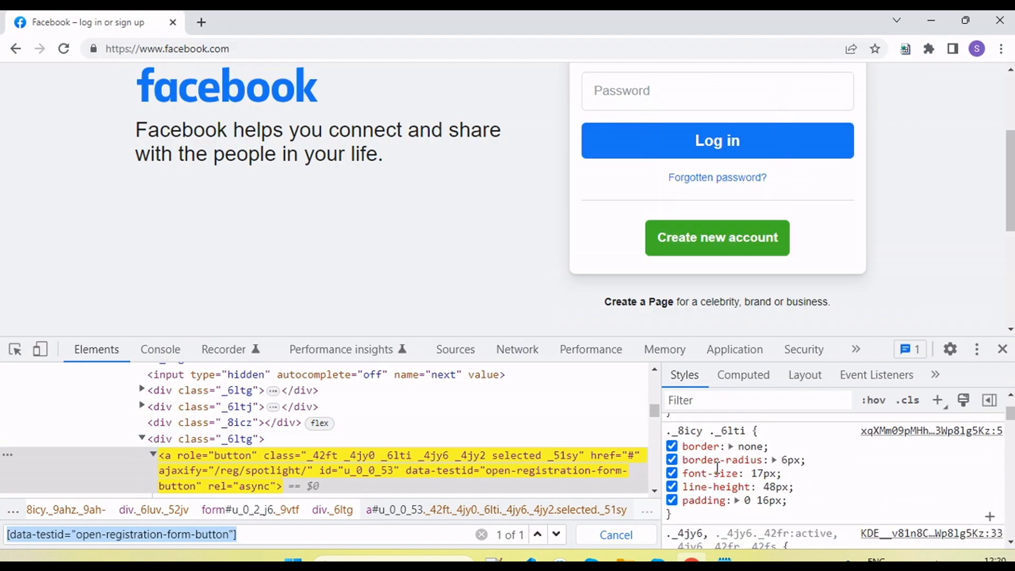
mouse_move(709, 474)
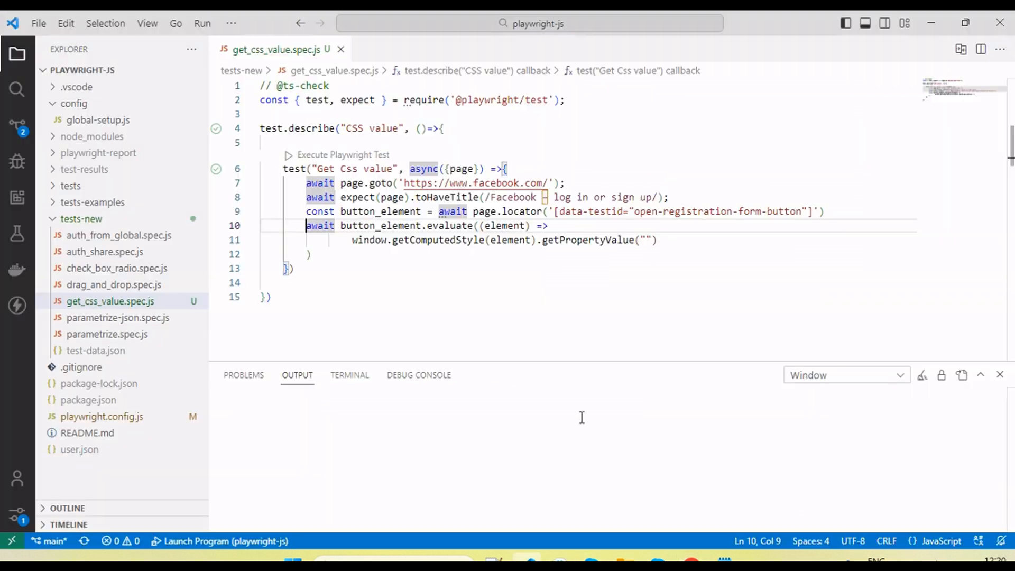
Step: Read 'font-size' into const font_size and log it with console.log
type("font-size")
type("const font_size = ")
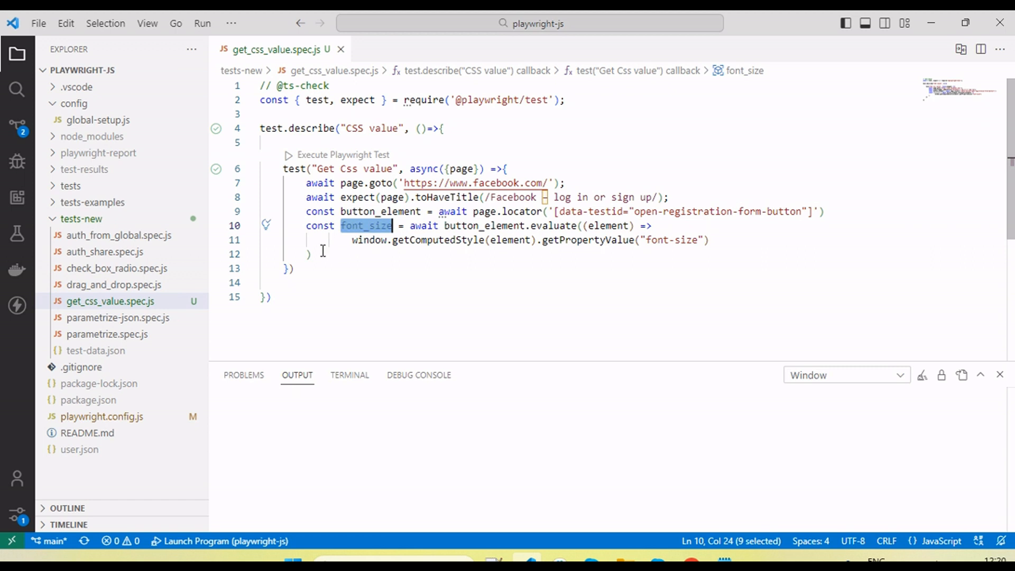
type("console.log(")
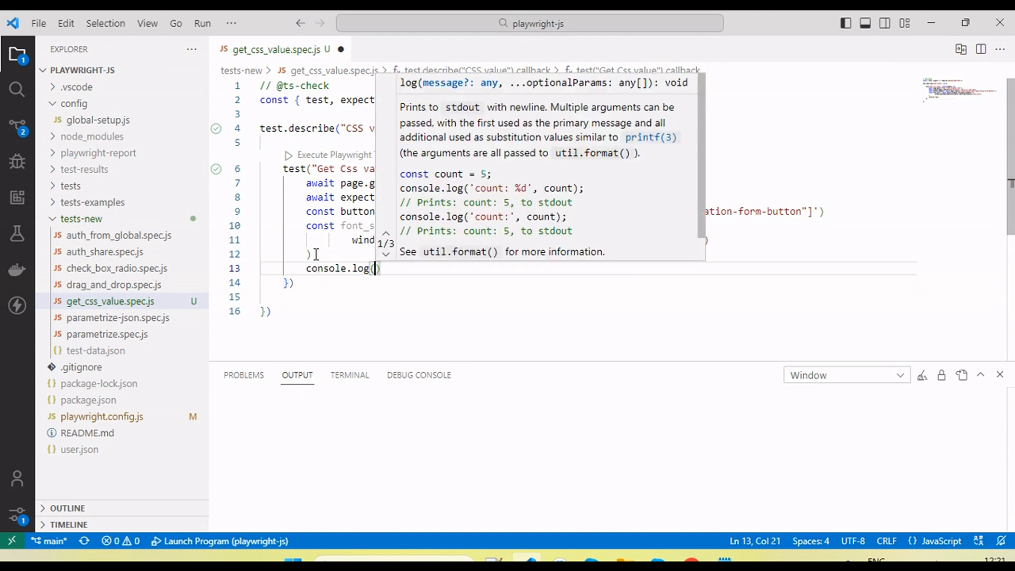
type("font_size")
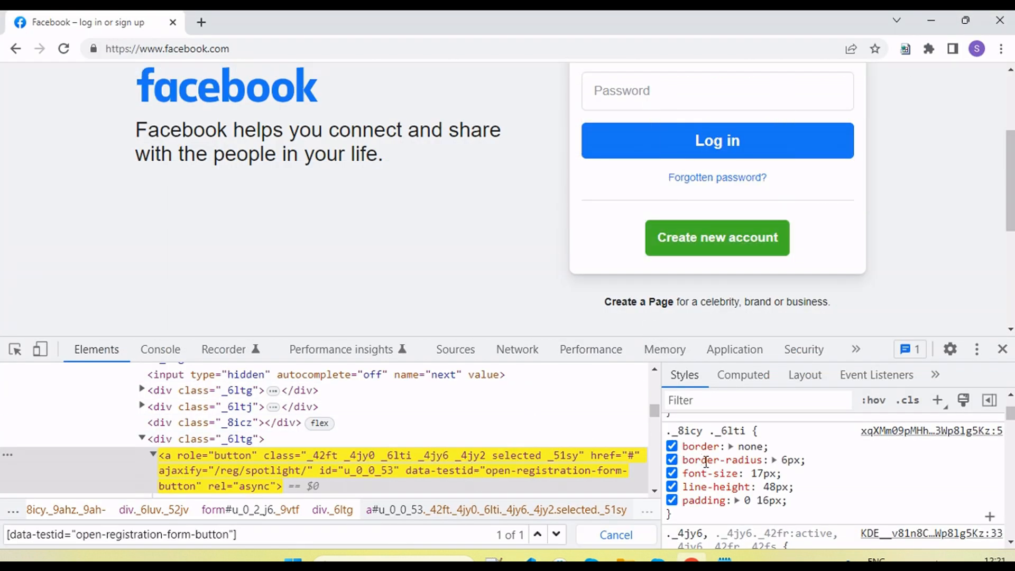
double_click(714, 487)
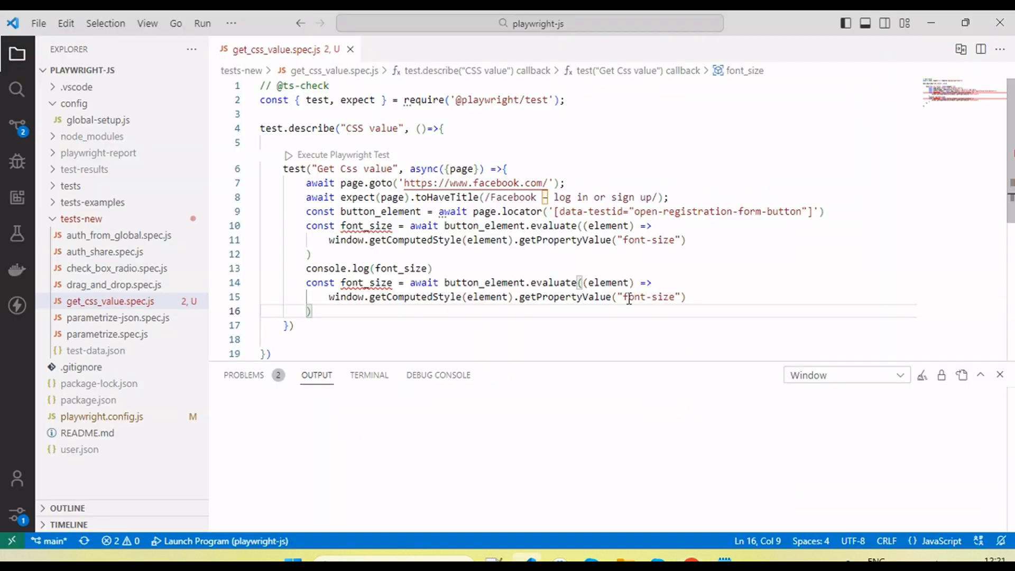
Step: Change the copied block to read 'line-height' into line_height and log it
type("line-height")
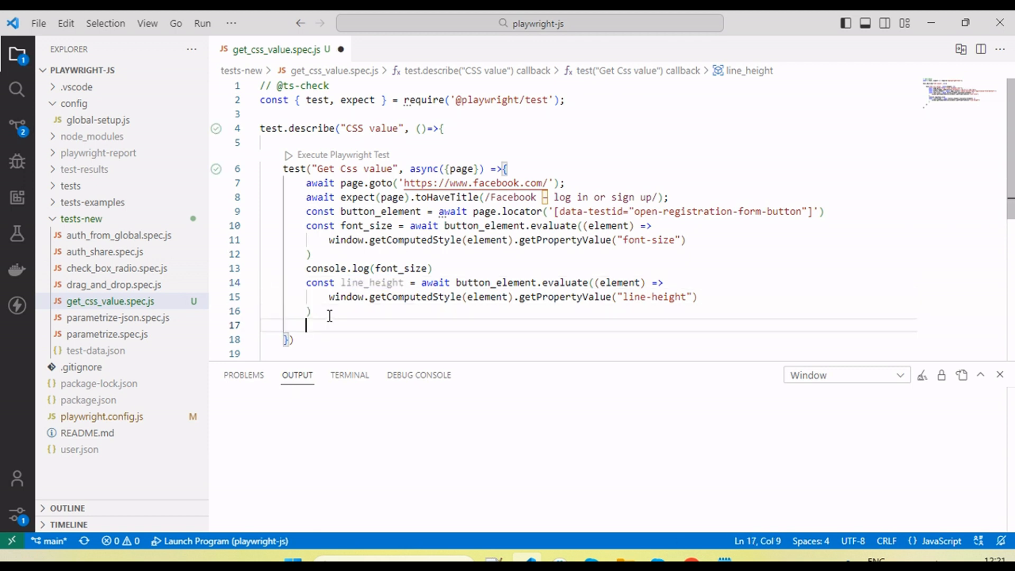
type("console.log(")
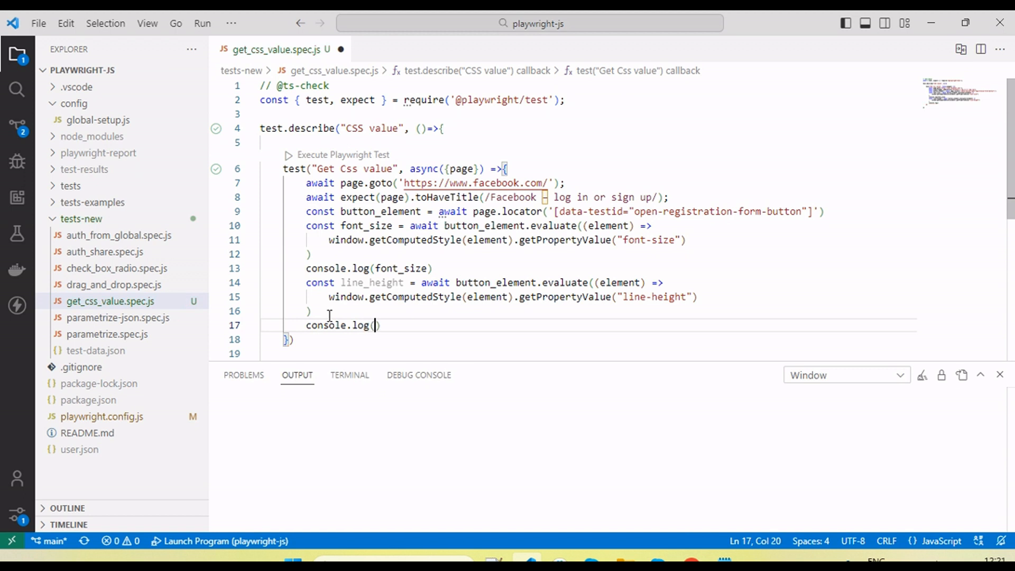
type("line_height")
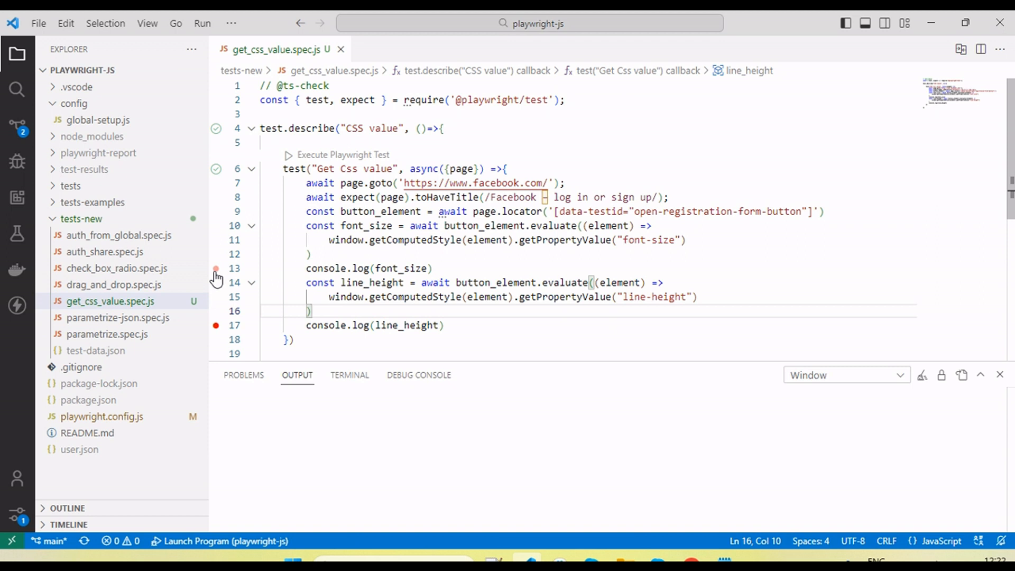
mouse_move(216, 170)
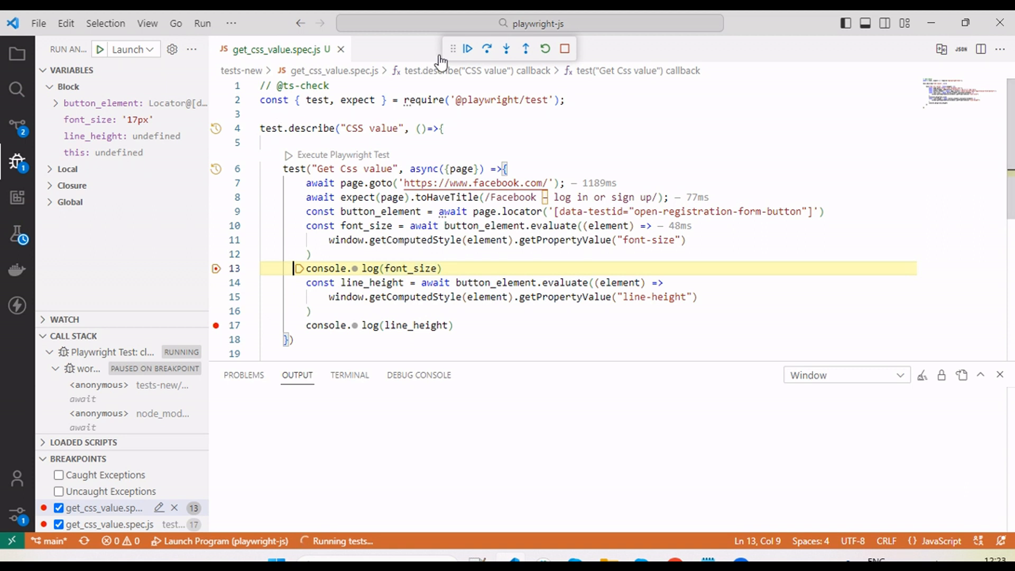
Step: Step through the debug run, confirming font_size '17px' and line_height '48px', then continue to finish
left_click(487, 49)
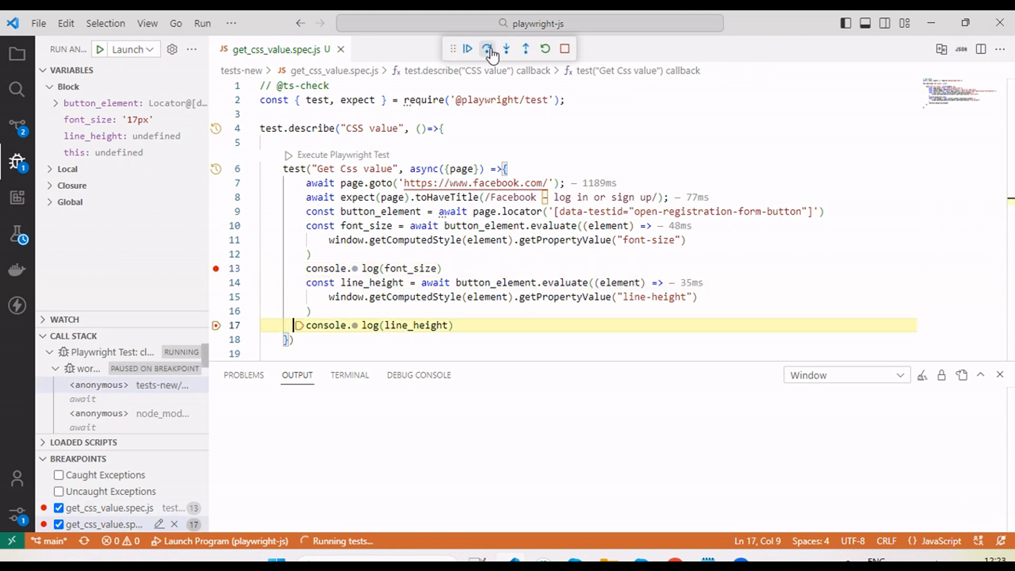
left_click(487, 49)
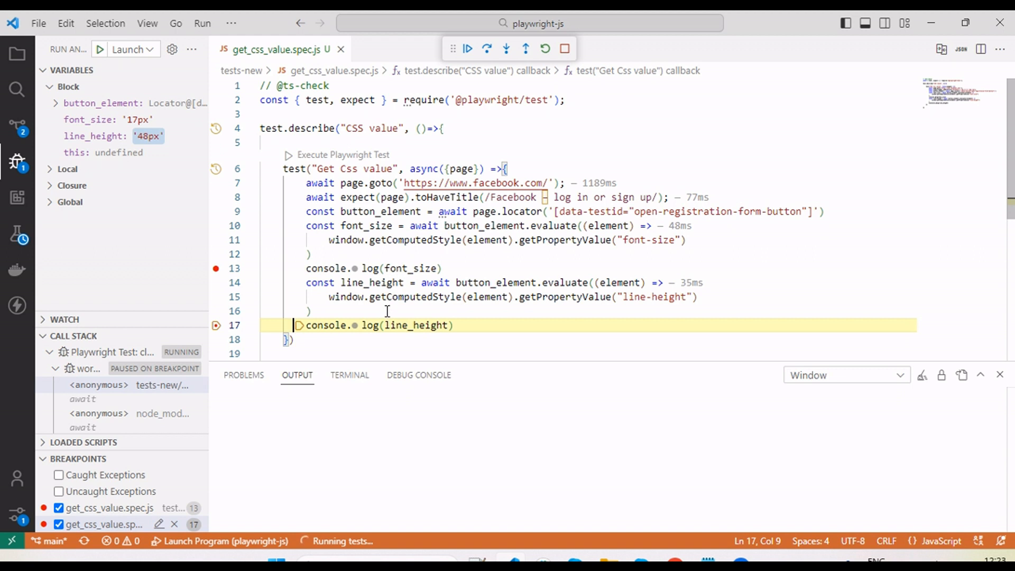
mouse_move(159, 152)
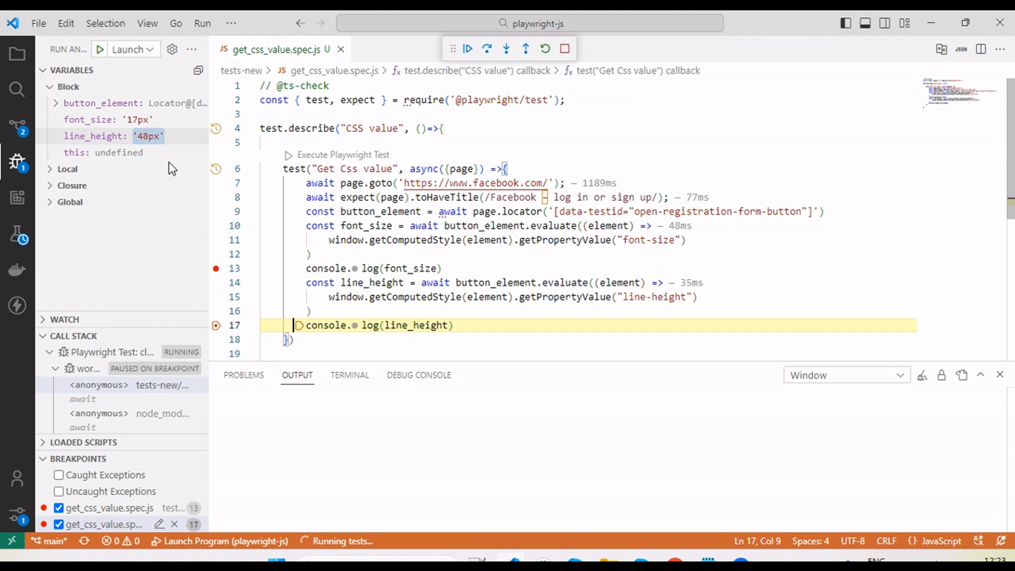
left_click(467, 48)
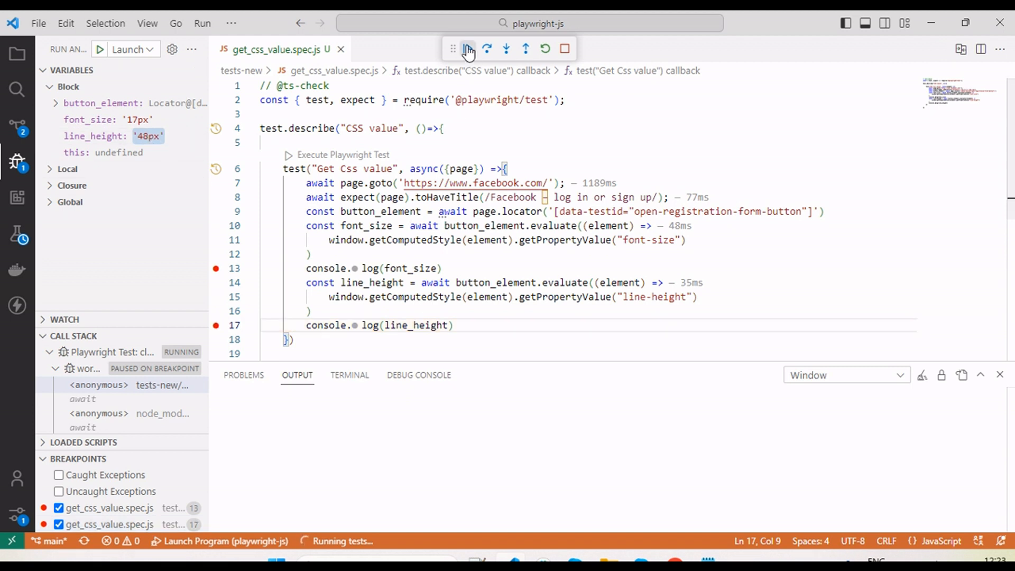
left_click(467, 49)
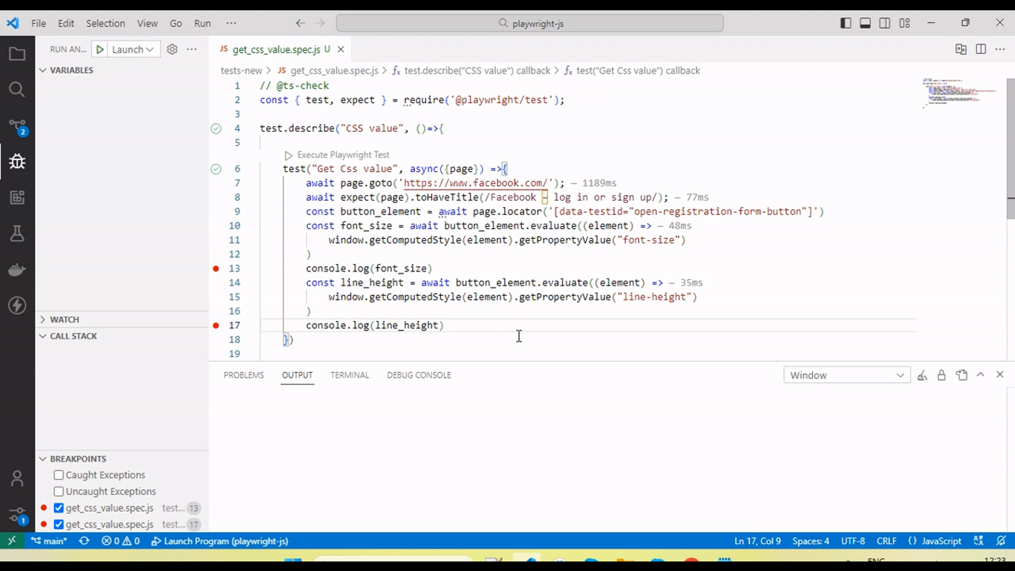
left_click(291, 339)
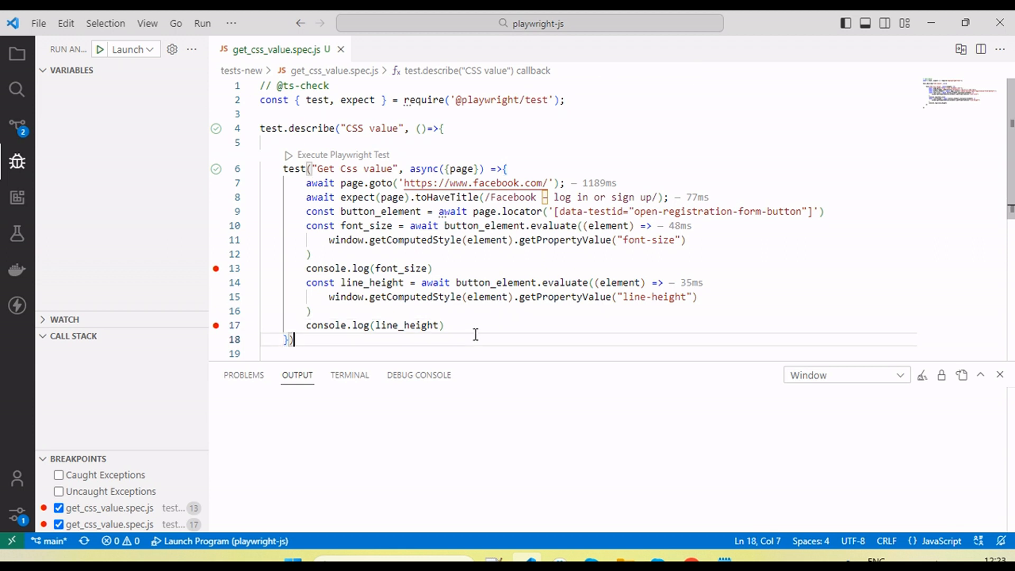